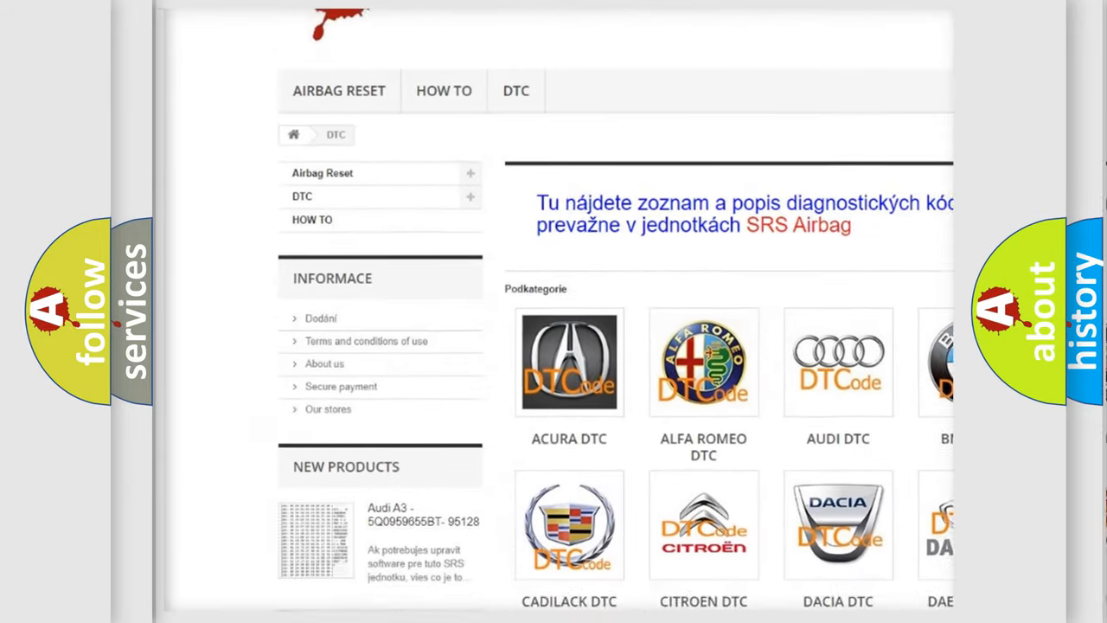
{"action": "scroll", "scroll_direction": "down", "scroll_amount": 3}
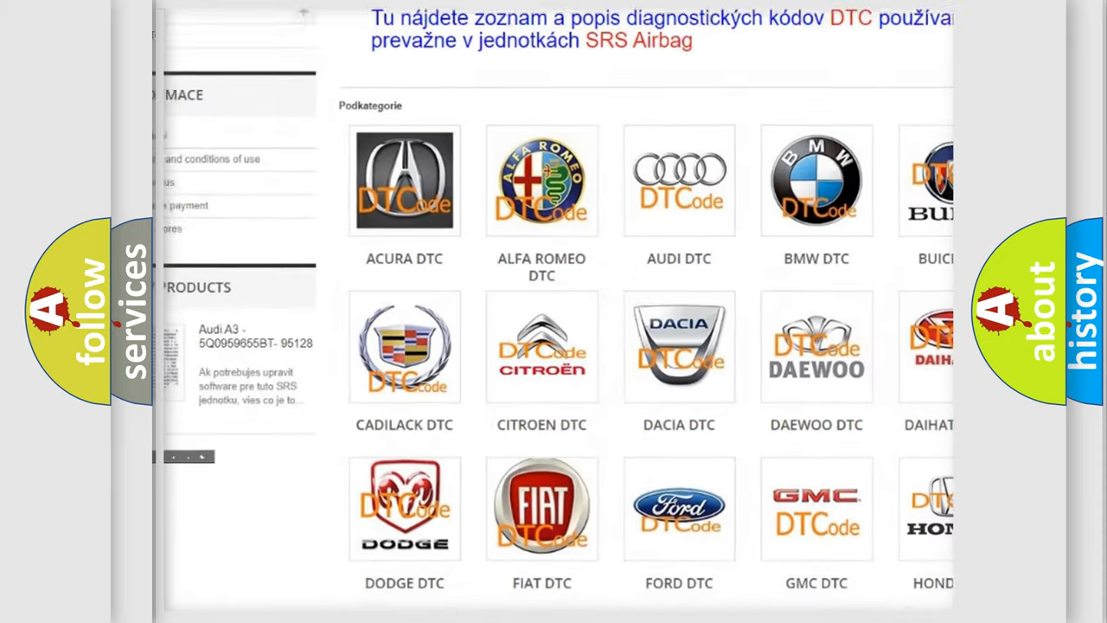
{"action": "scroll", "scroll_direction": "down", "scroll_amount": 3}
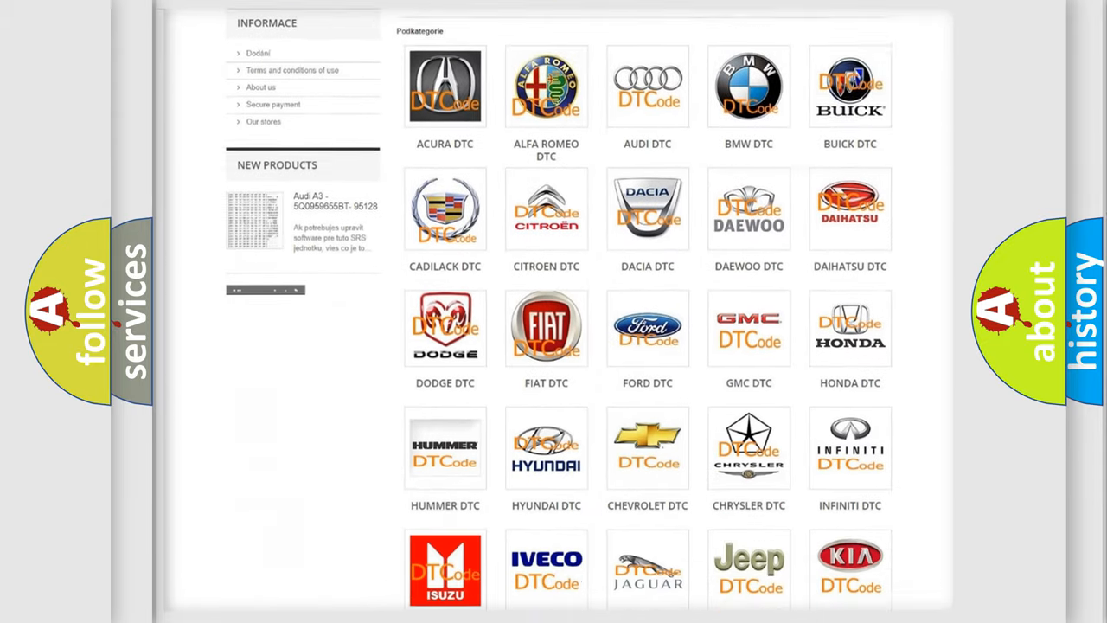